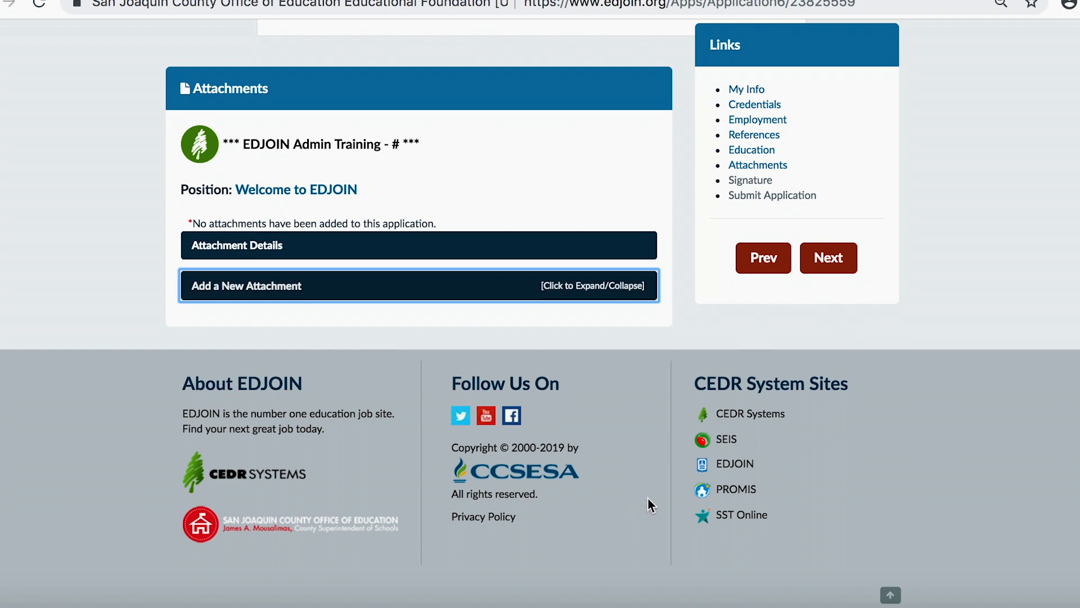
mouse_move(608, 444)
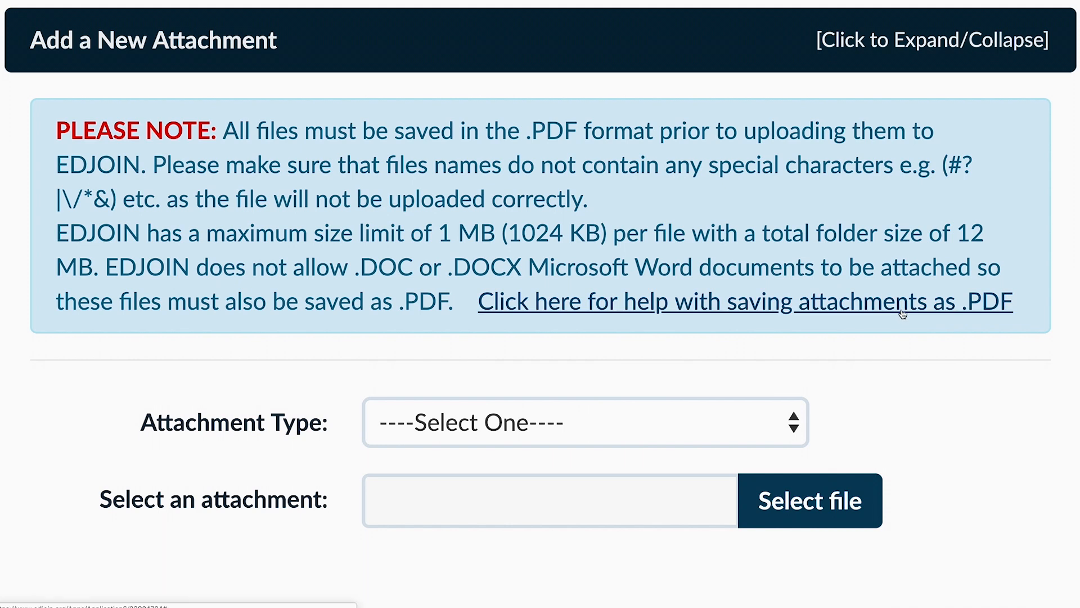
mouse_move(901, 309)
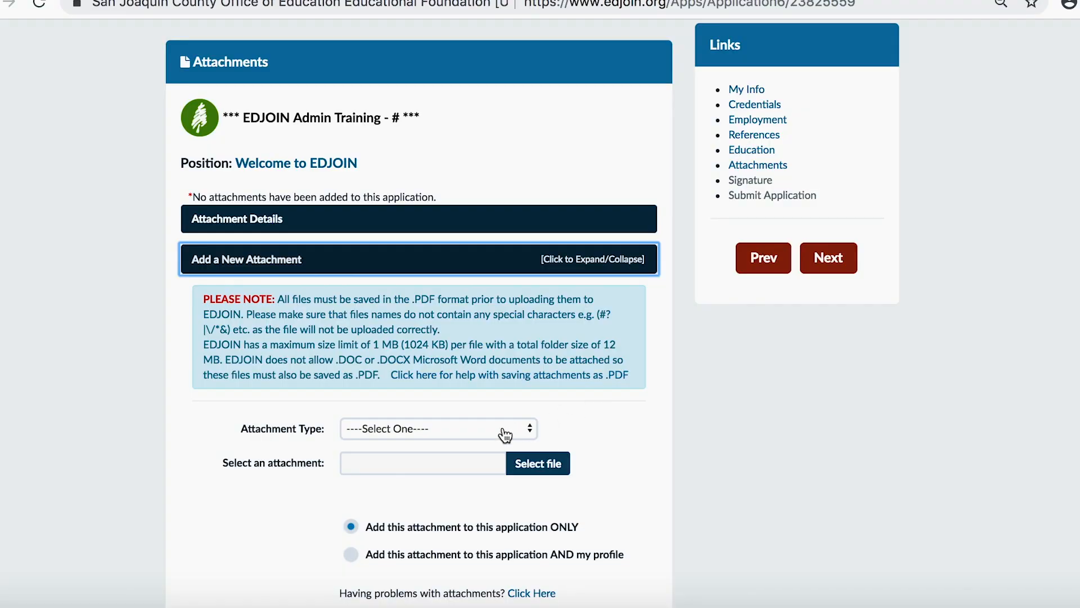
Choose resumepdf.pdf from the Downloads folder as the Resume attachment file
left_click(438, 428)
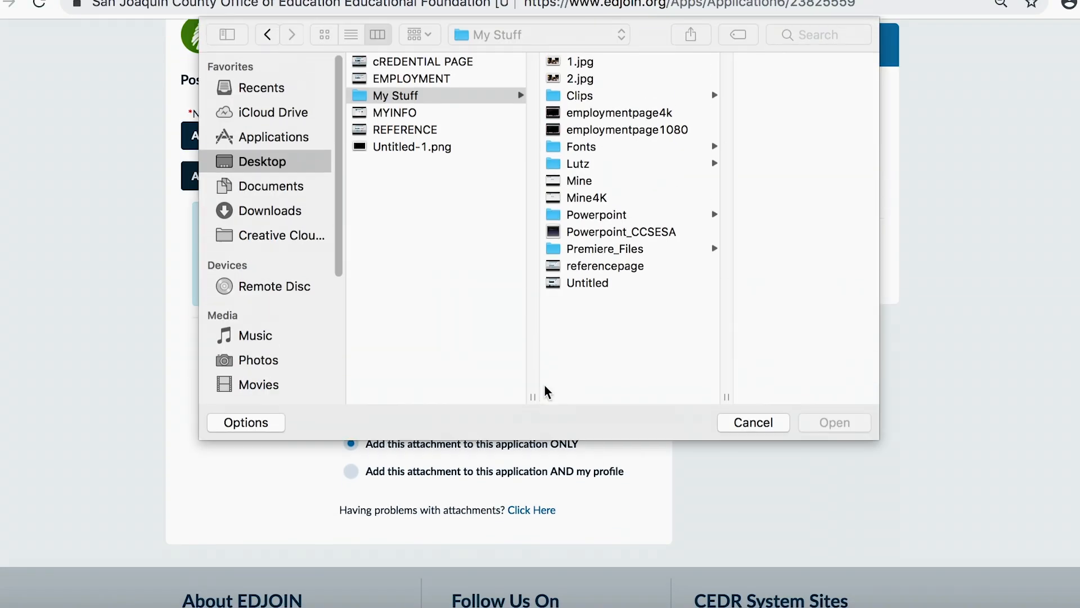
left_click(270, 210)
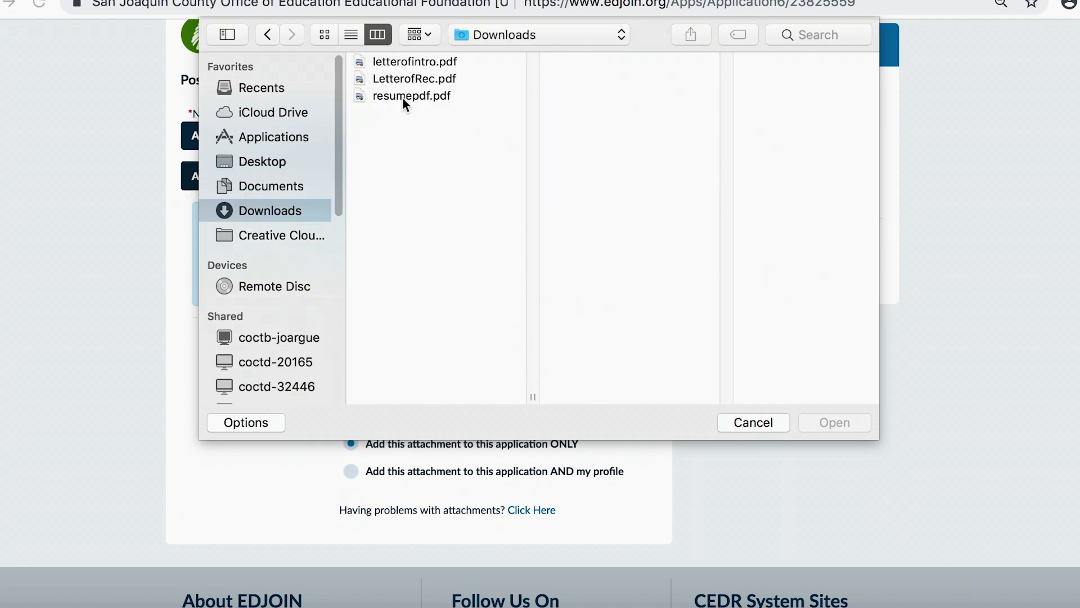
left_click(752, 422)
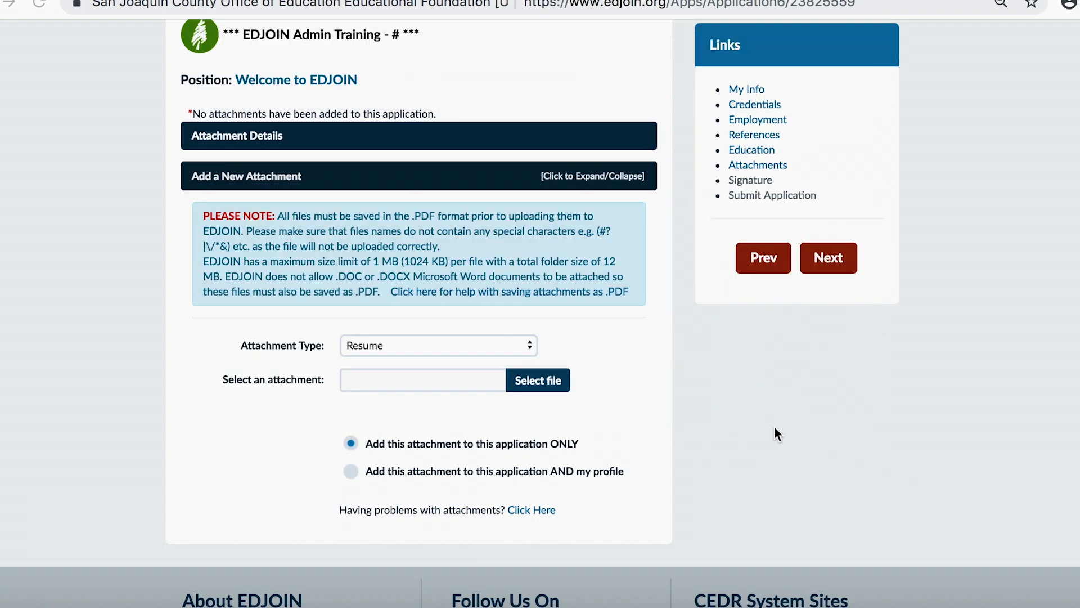
Add resumepdf.pdf as a Resume to both this application and the profile
left_click(537, 379)
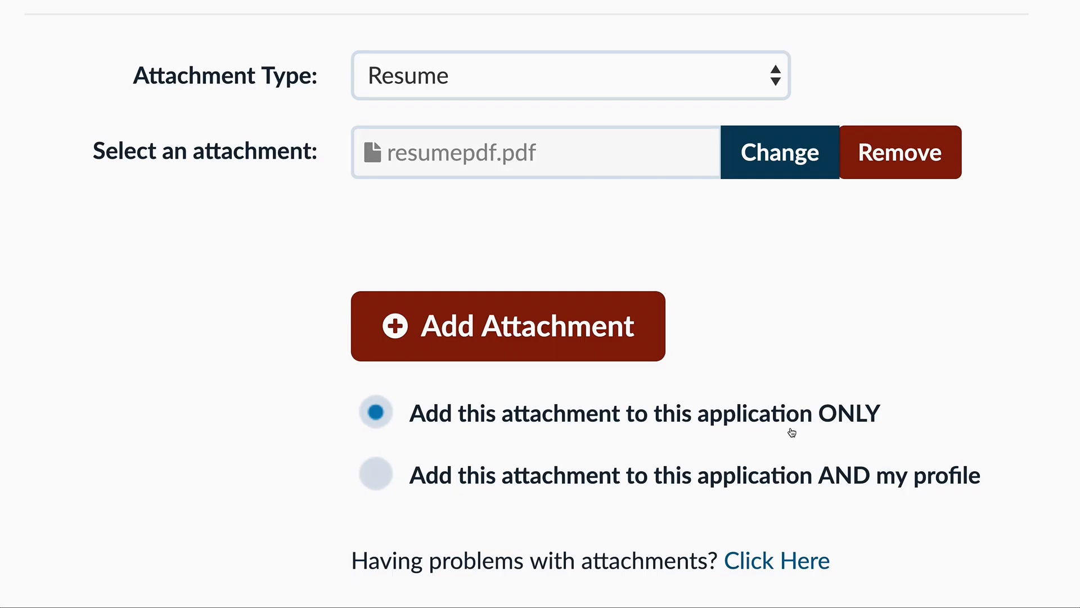
mouse_move(740, 501)
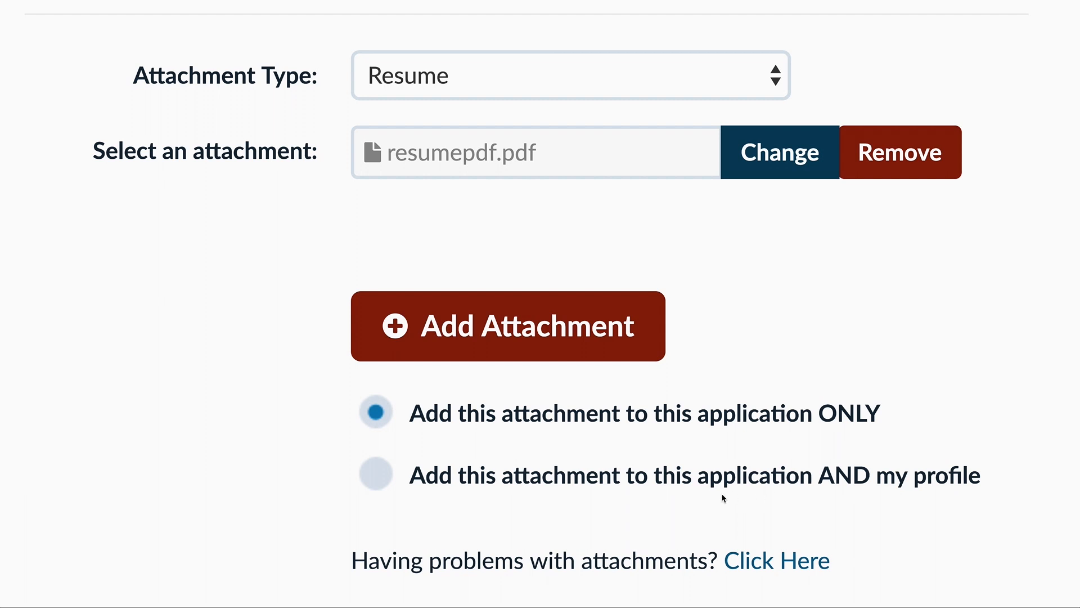
left_click(376, 475)
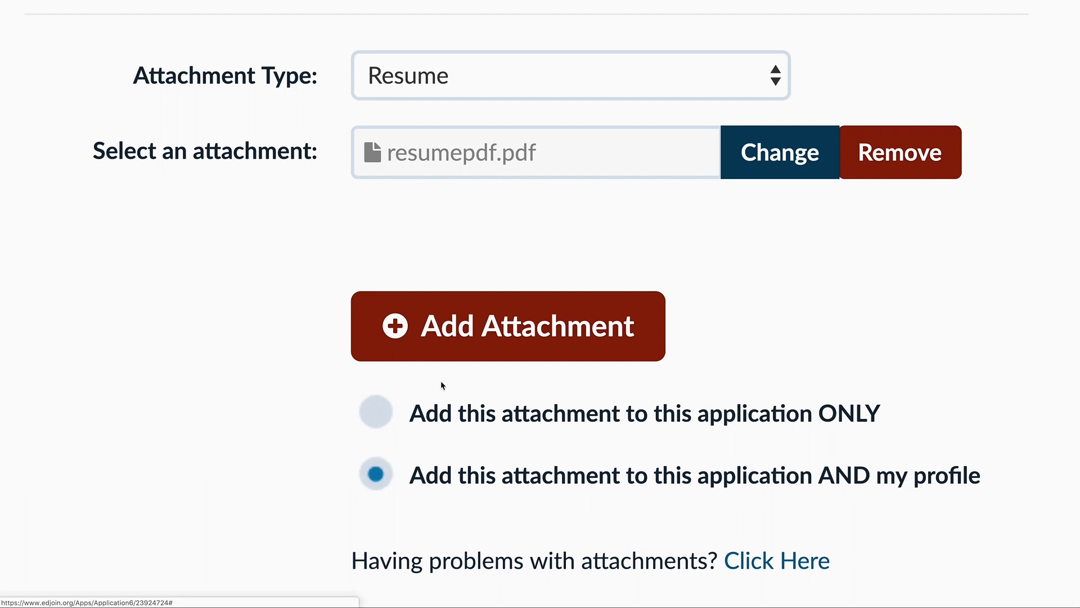
left_click(509, 326)
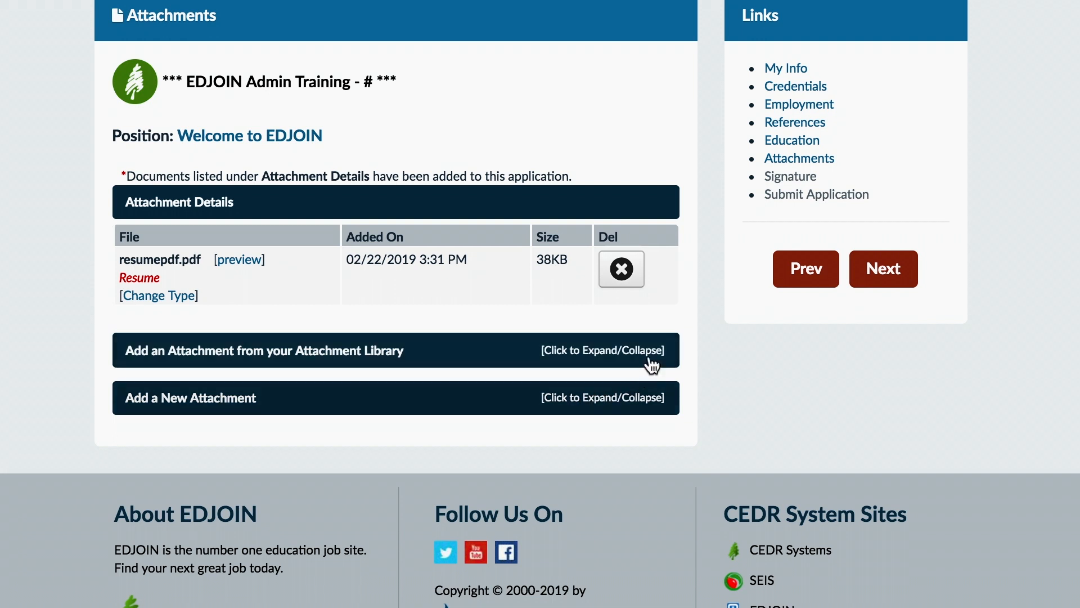
mouse_move(603, 363)
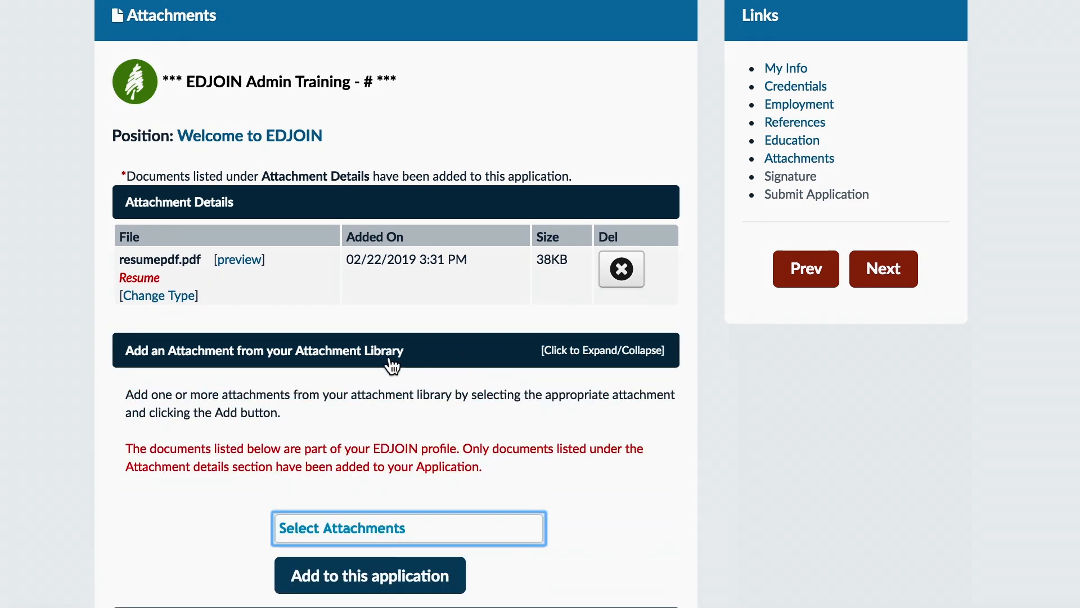
Scroll down to the 'Add an Attachment from your Attachment Library' section
scroll("down", 3)
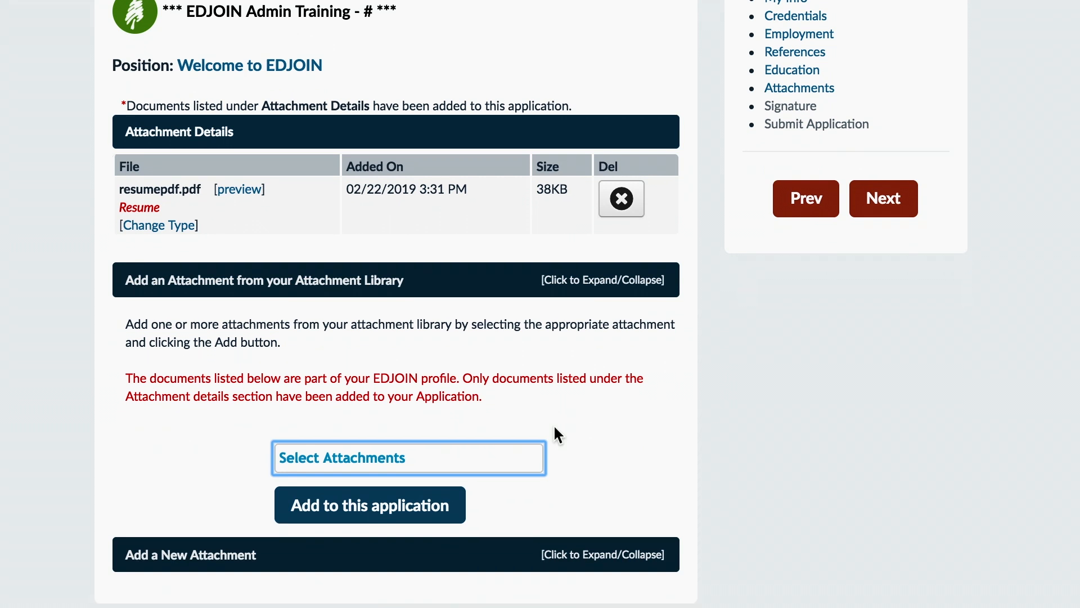
Add letterofintro.pdf and LetterofRec.pdf from the library to this application
left_click(407, 458)
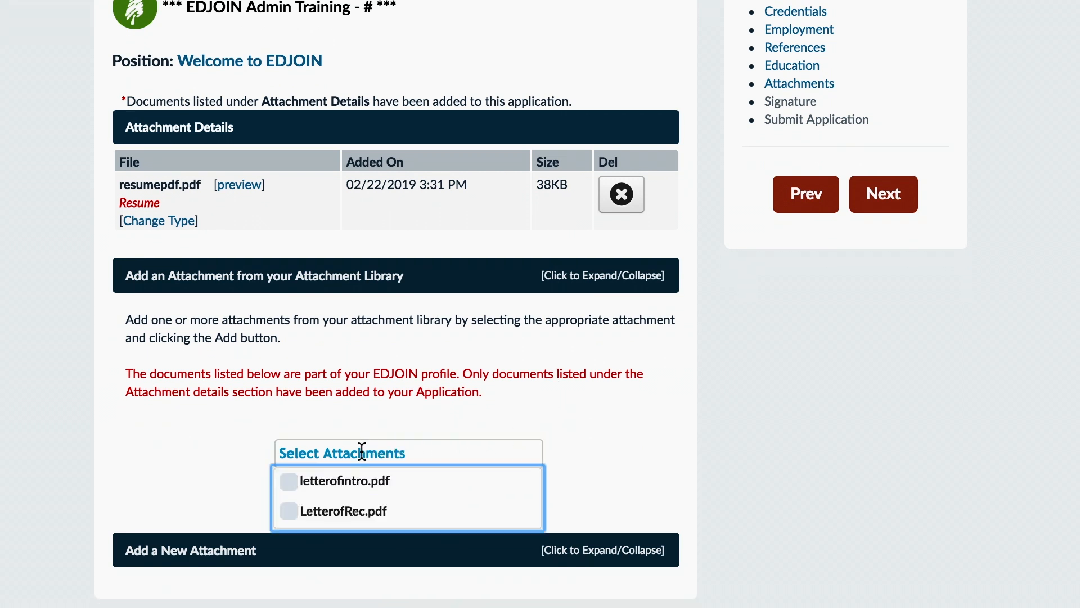
mouse_move(344, 499)
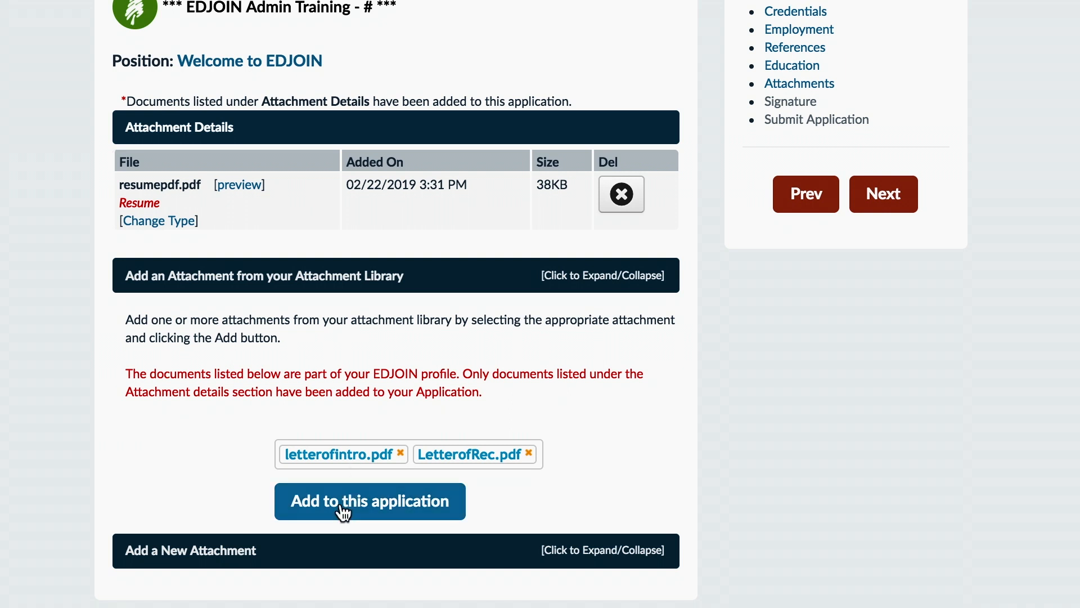
left_click(370, 501)
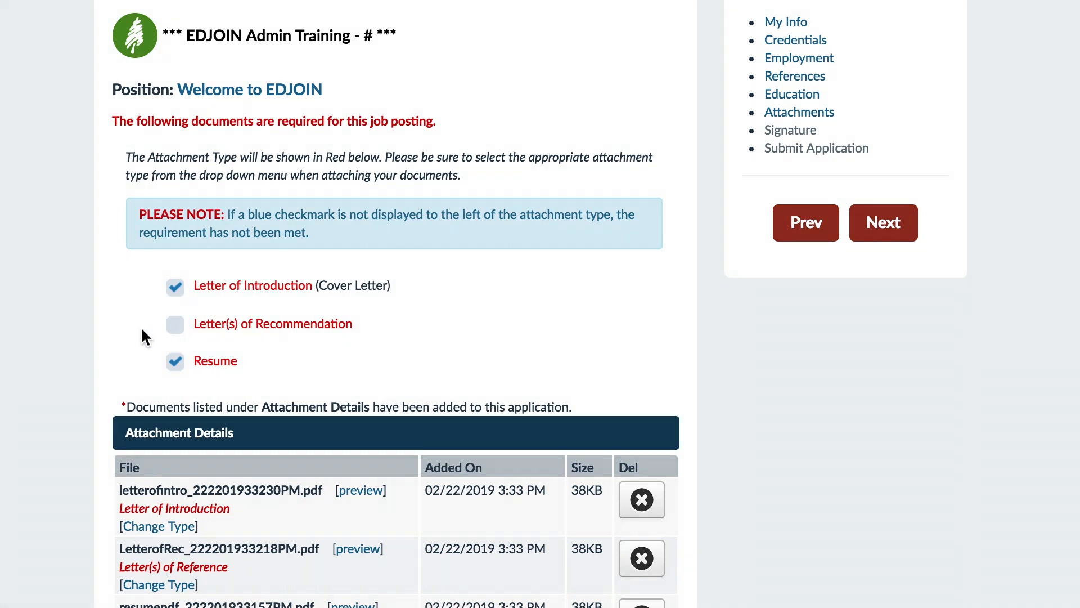
Set LetterofRec's attachment type to Letter(s) of Recommendation and save it
scroll("down", 3)
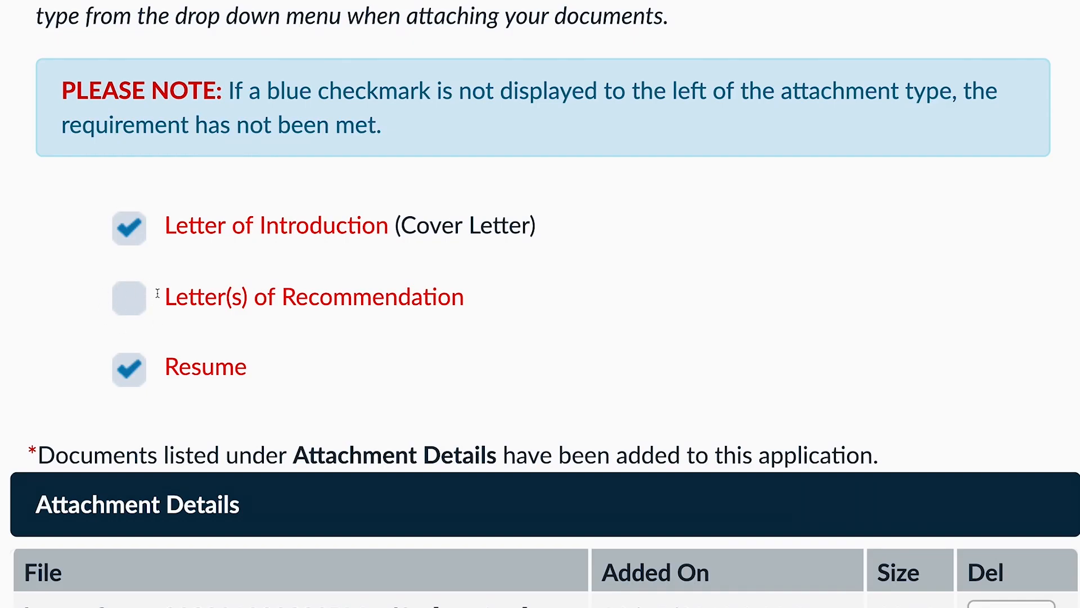
mouse_move(83, 333)
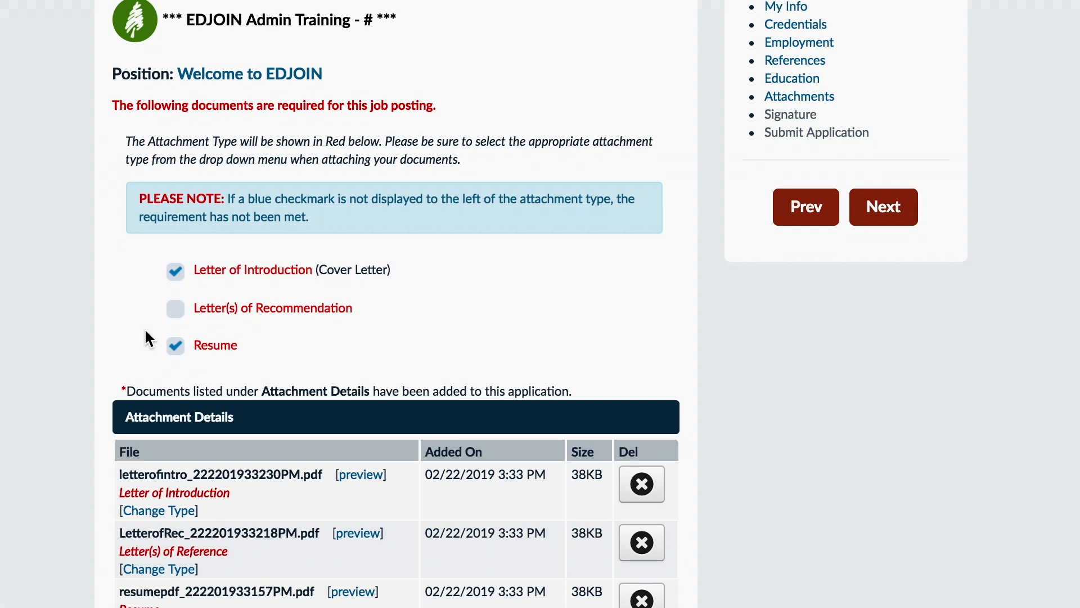
scroll("down", 3)
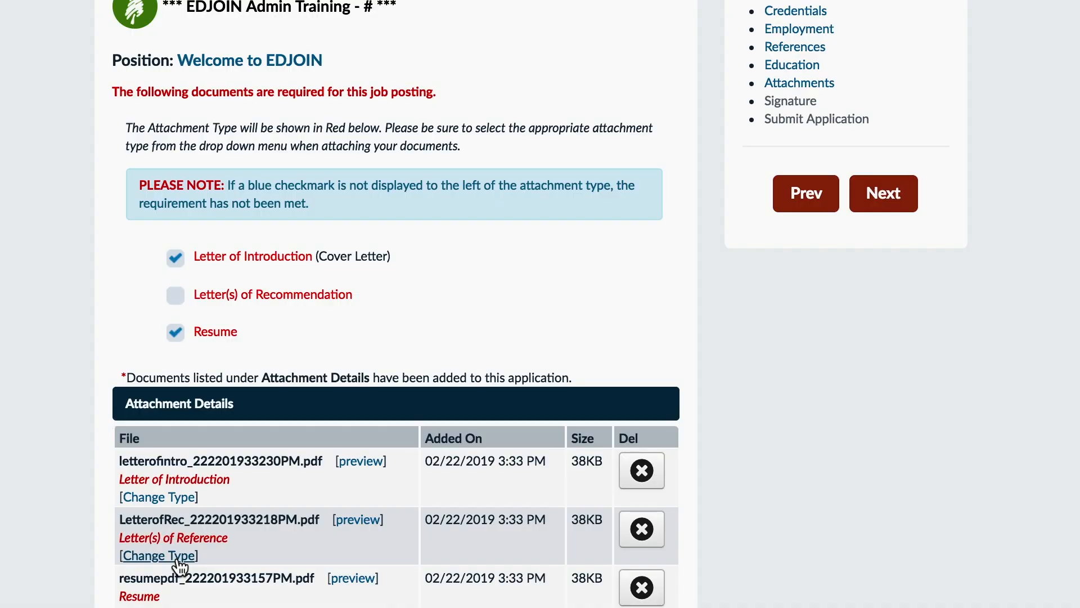
left_click(159, 554)
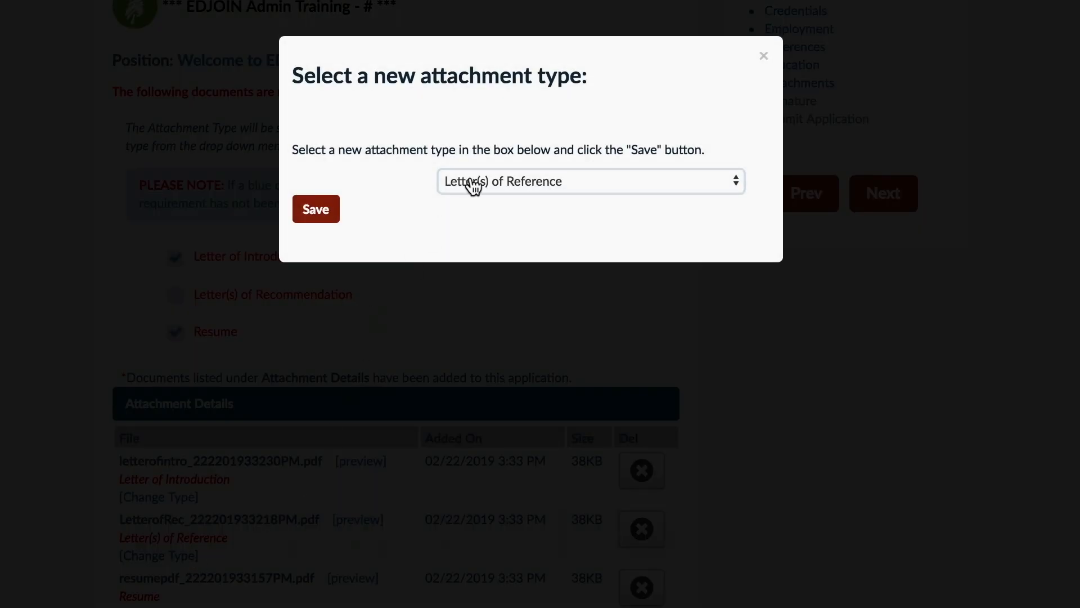
left_click(589, 181)
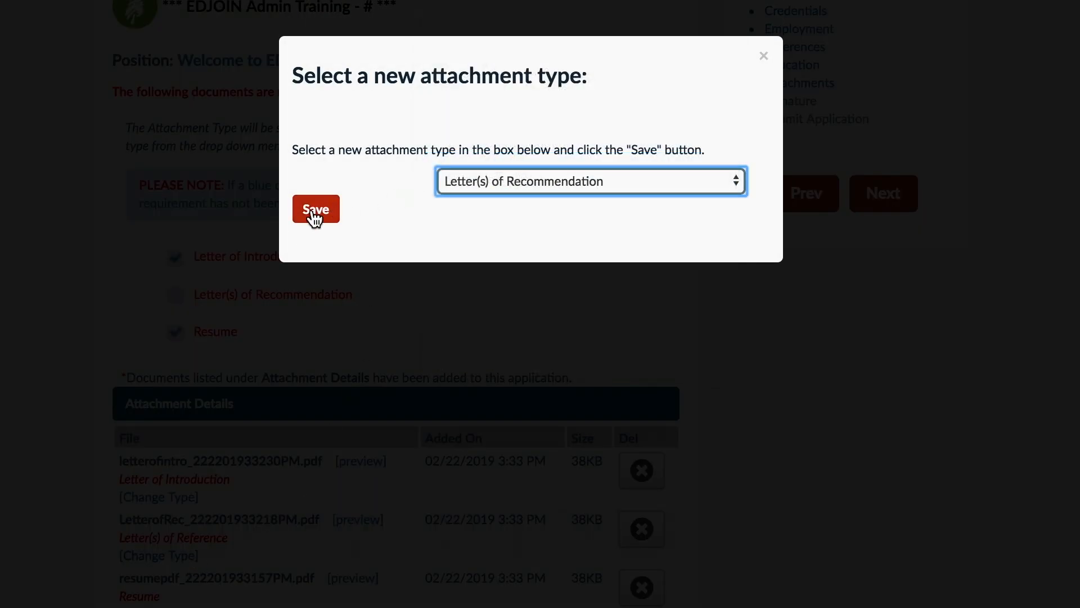
left_click(315, 211)
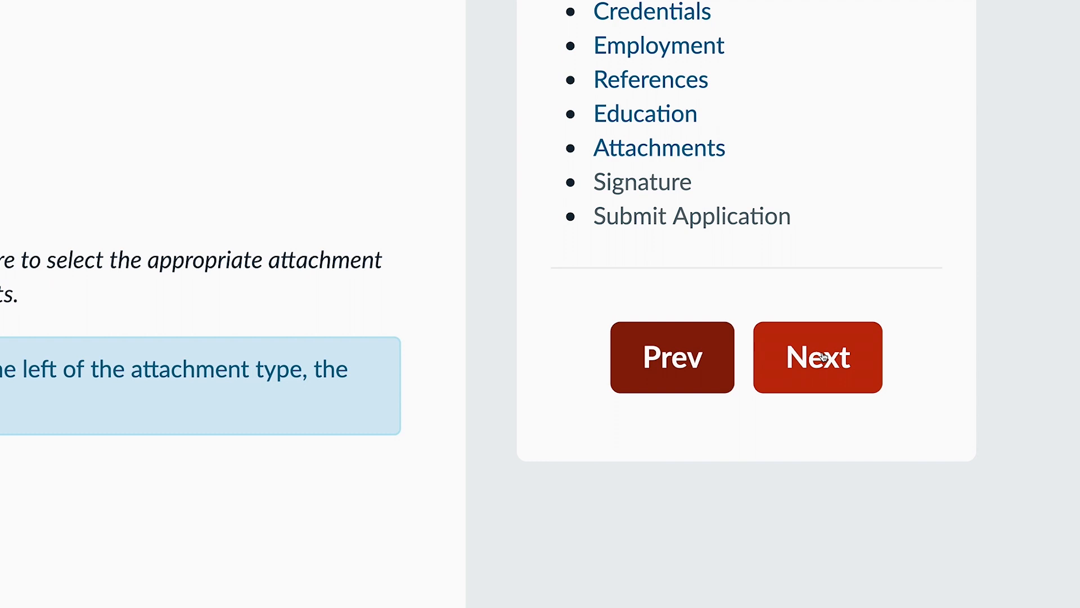
mouse_move(822, 336)
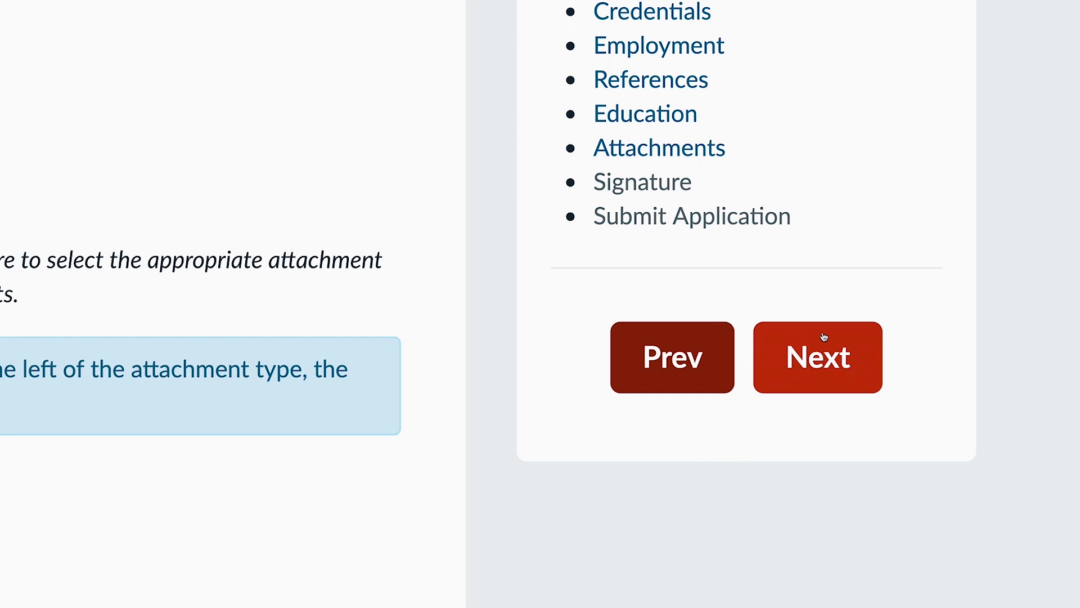
mouse_move(819, 386)
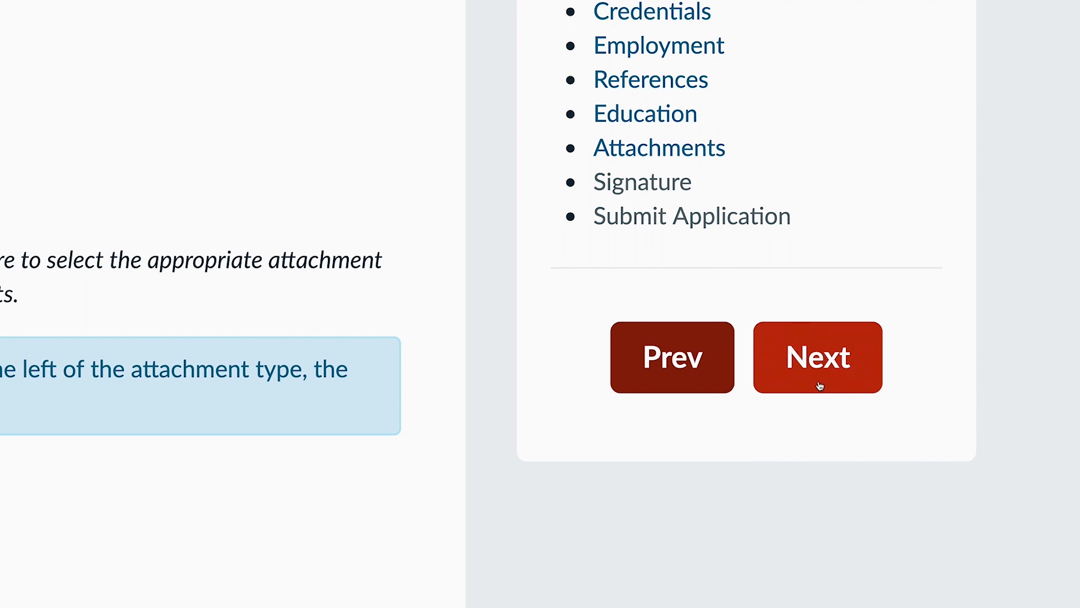